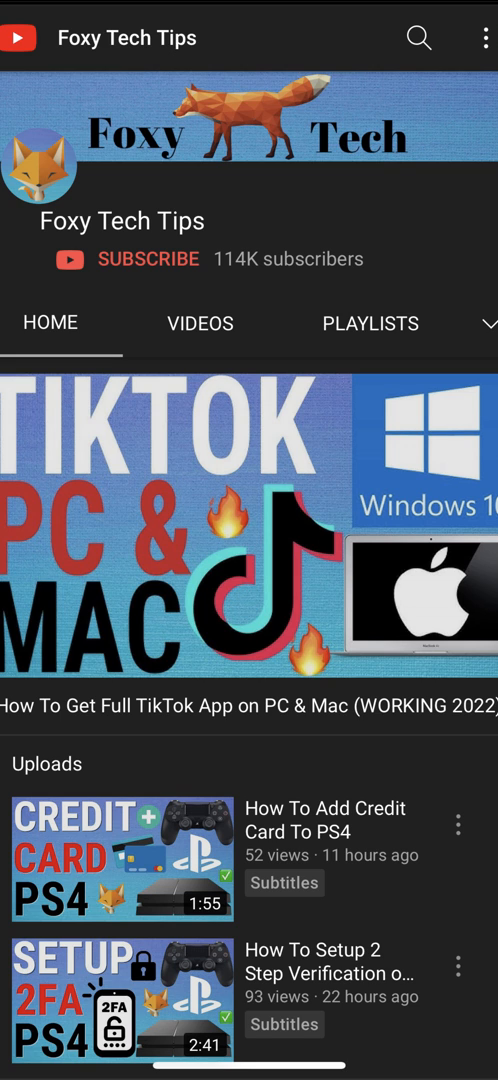
# Leave the Foxy Tech Tips YouTube channel and go back to the home screen
pyautogui.press('home')
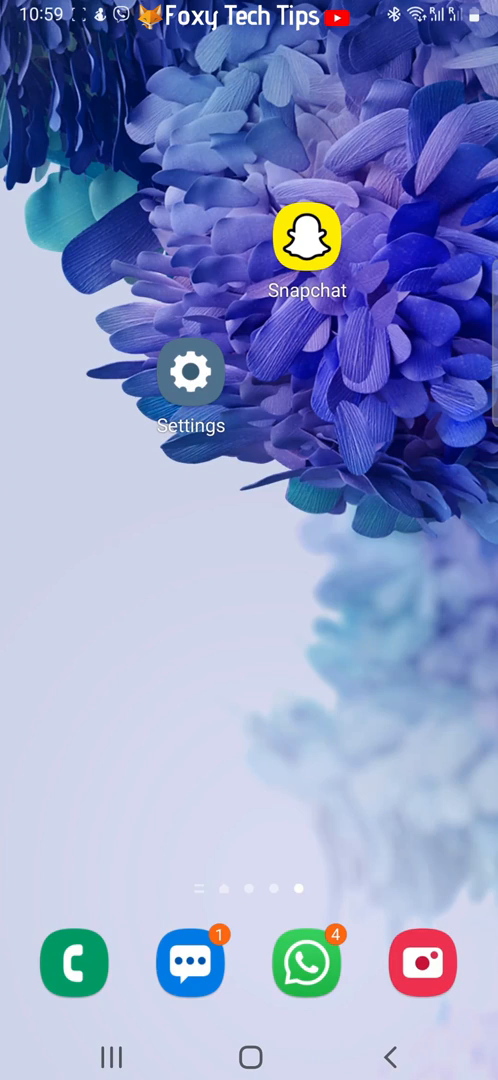
# Open Snapchat and cancel the log-out so the account stays signed in
pyautogui.click(307, 237)
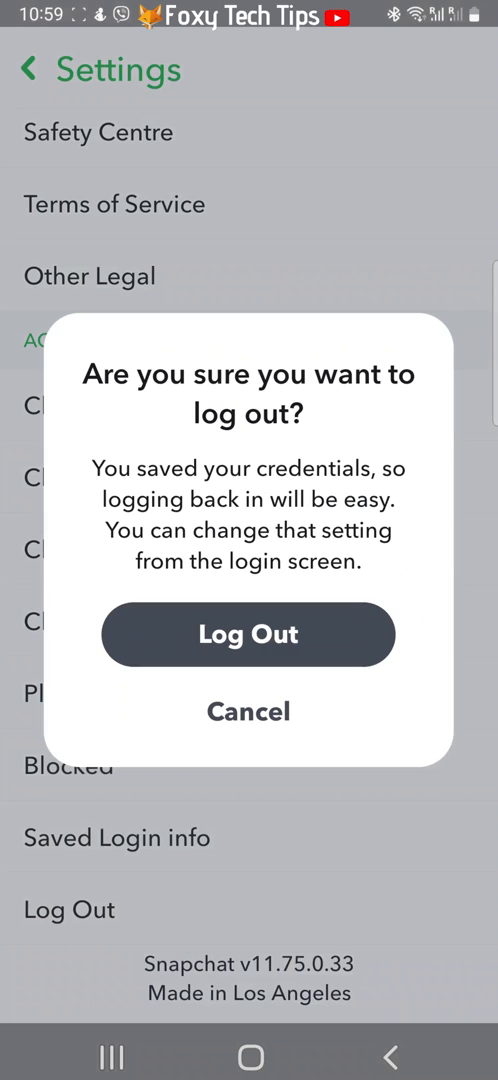
pyautogui.click(248, 635)
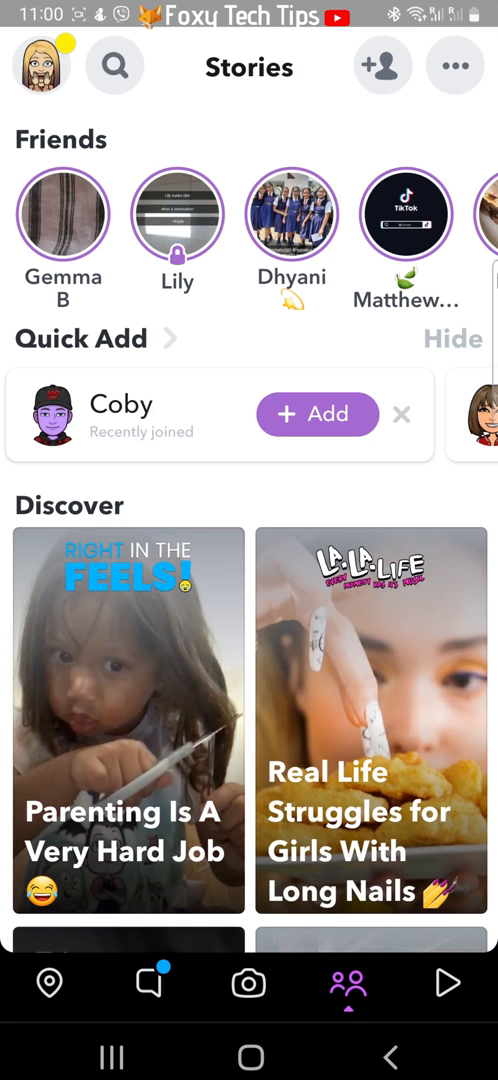
# Turn on flight mode from Quick Settings and watch a friend's story offline
pyautogui.scroll(-3)
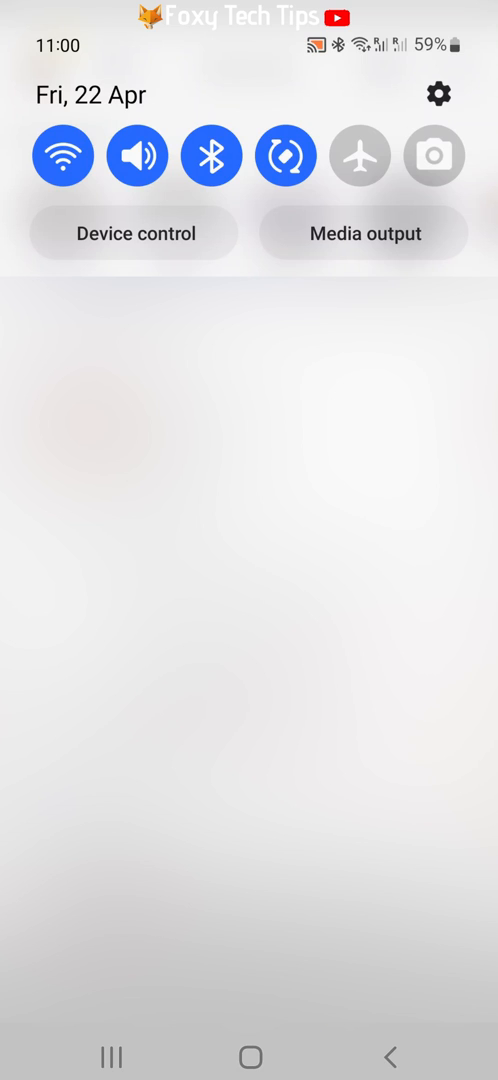
pyautogui.click(359, 155)
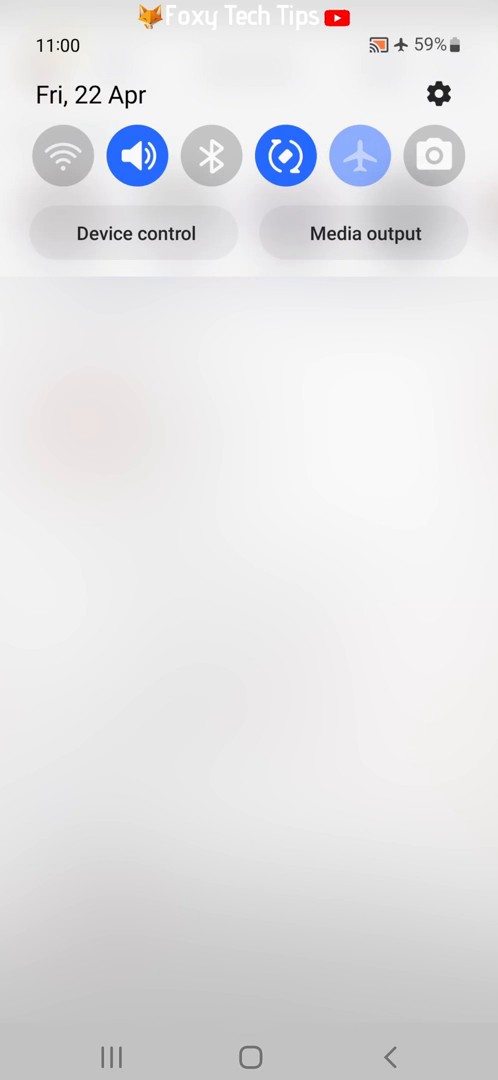
pyautogui.click(360, 155)
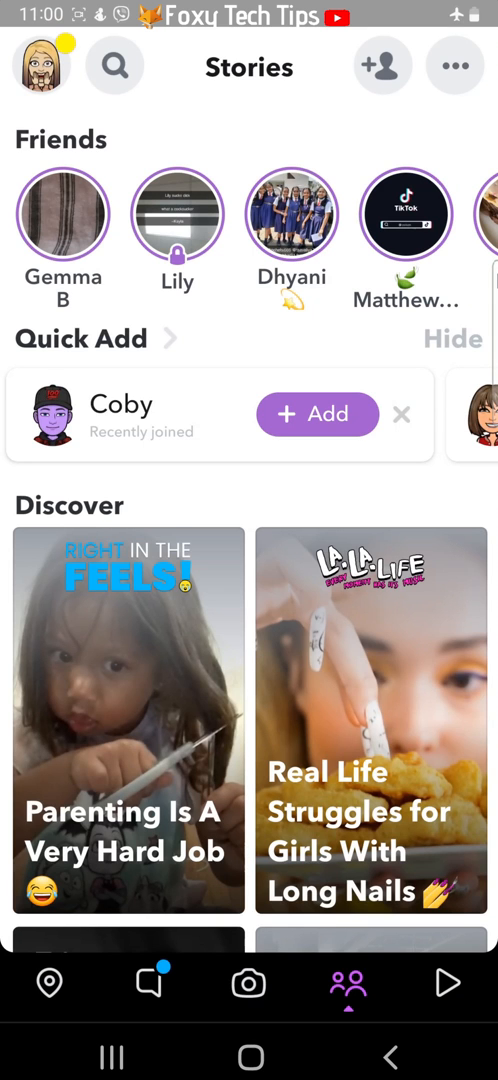
pyautogui.click(53, 213)
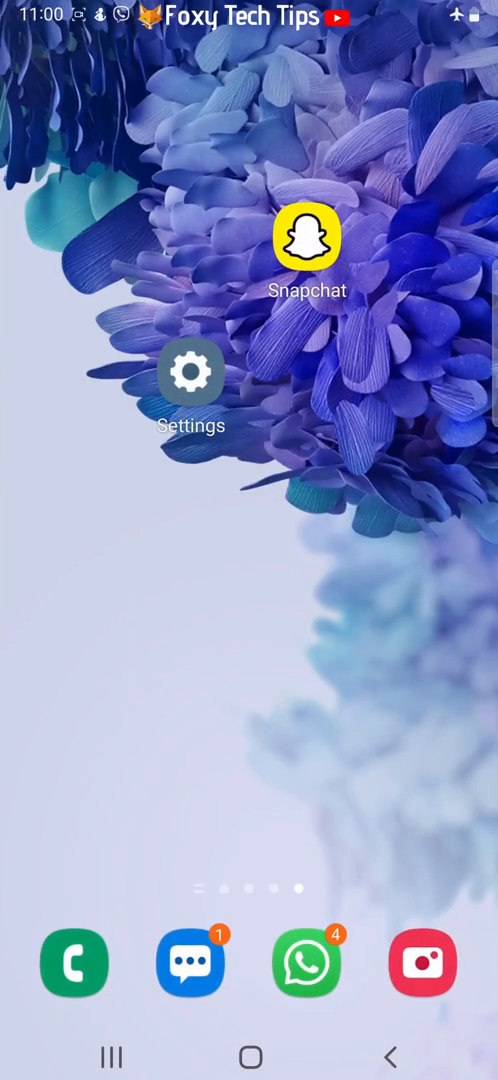
# In Settings Apps, search 'sna' to reach Snapchat's App info page
pyautogui.click(191, 372)
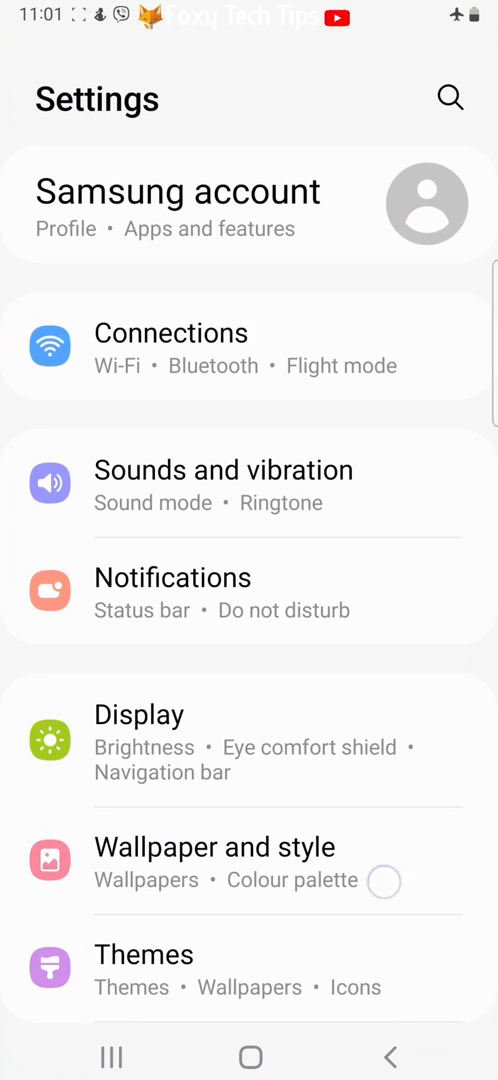
pyautogui.scroll(-3)
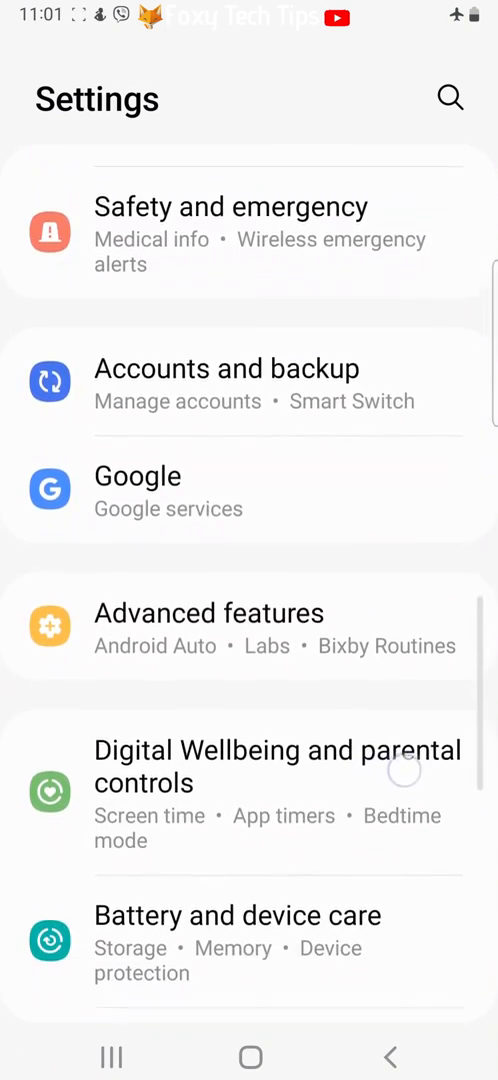
pyautogui.scroll(-3)
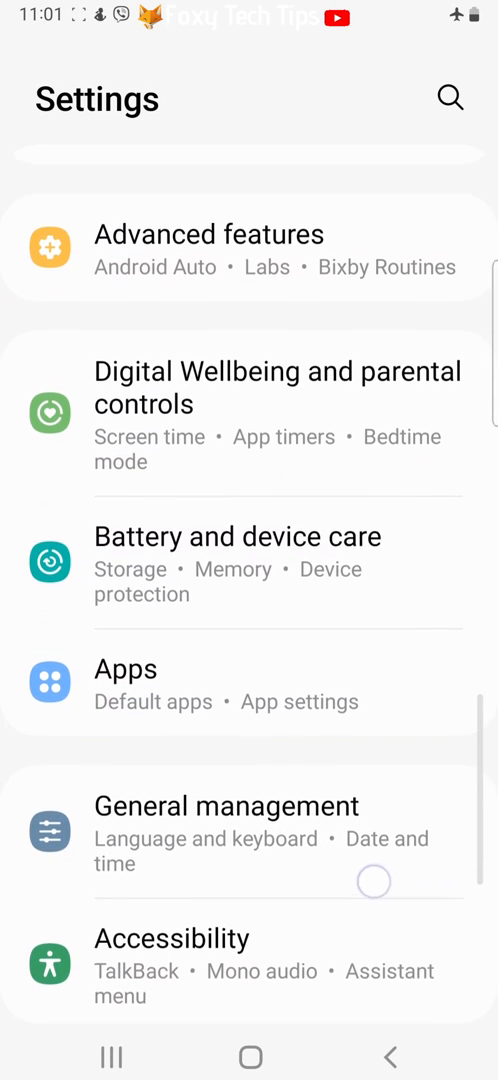
pyautogui.click(125, 670)
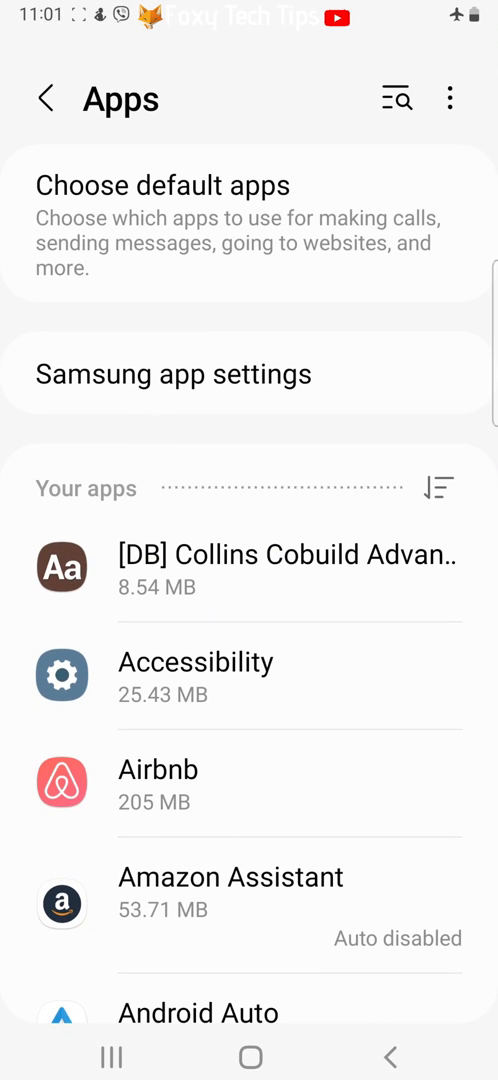
pyautogui.write('s')
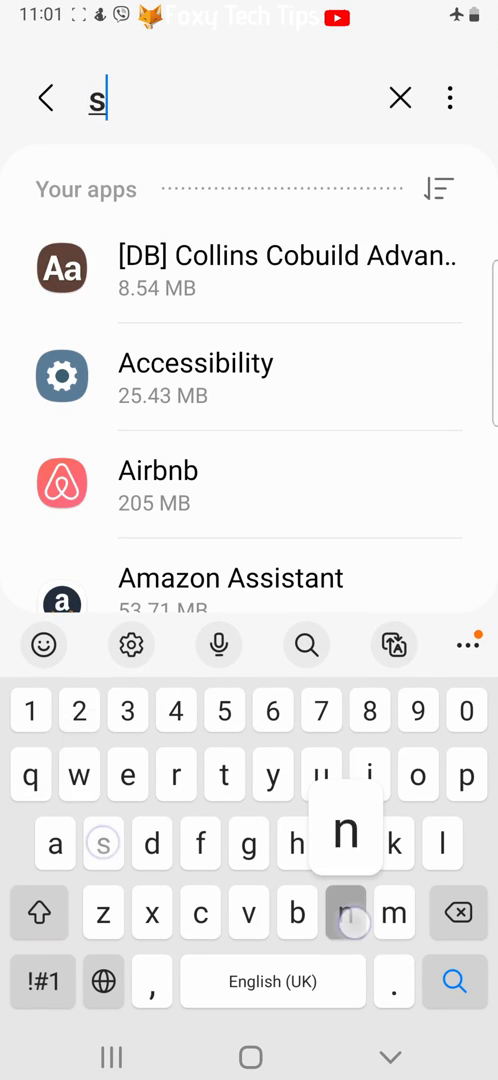
pyautogui.write('na')
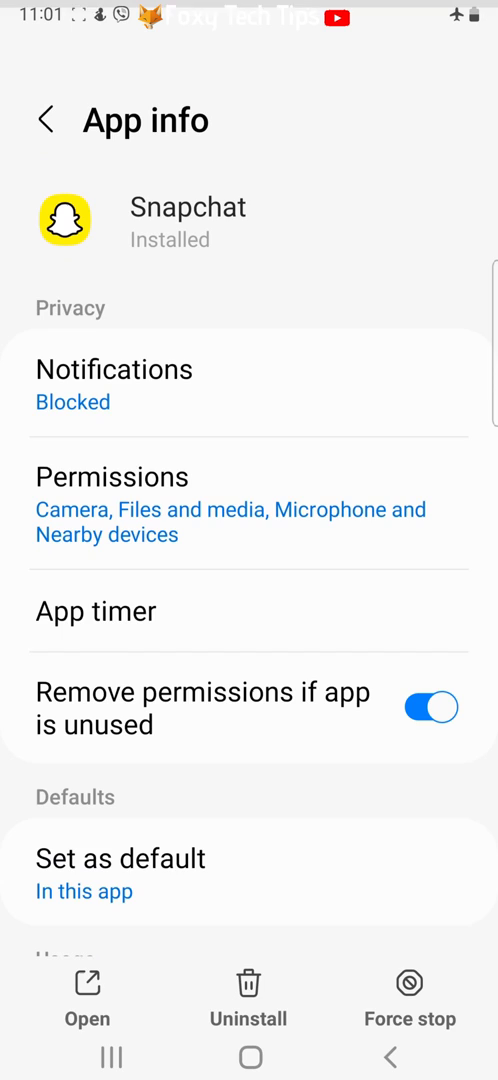
# Clear all of Snapchat's data from its Storage page and confirm with OK
pyautogui.scroll(-3)
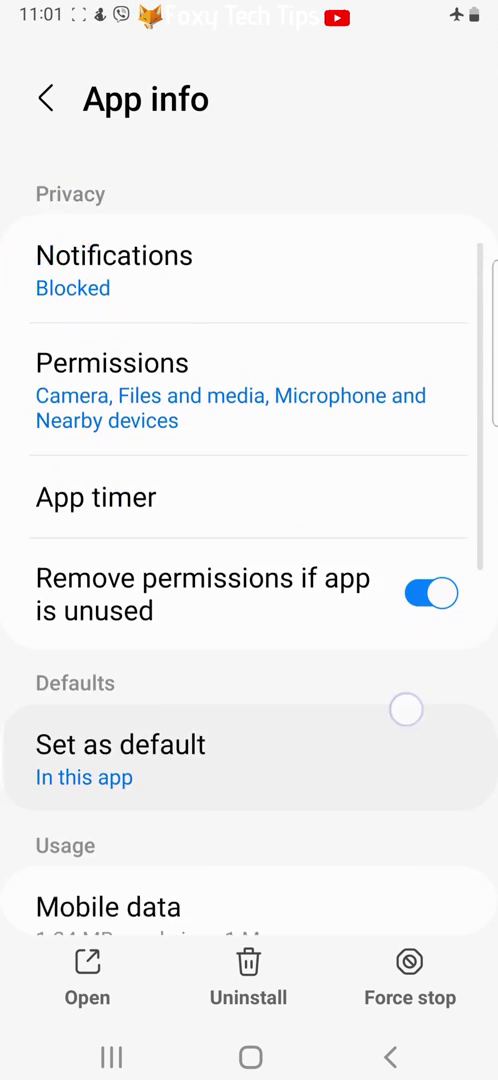
pyautogui.scroll(-3)
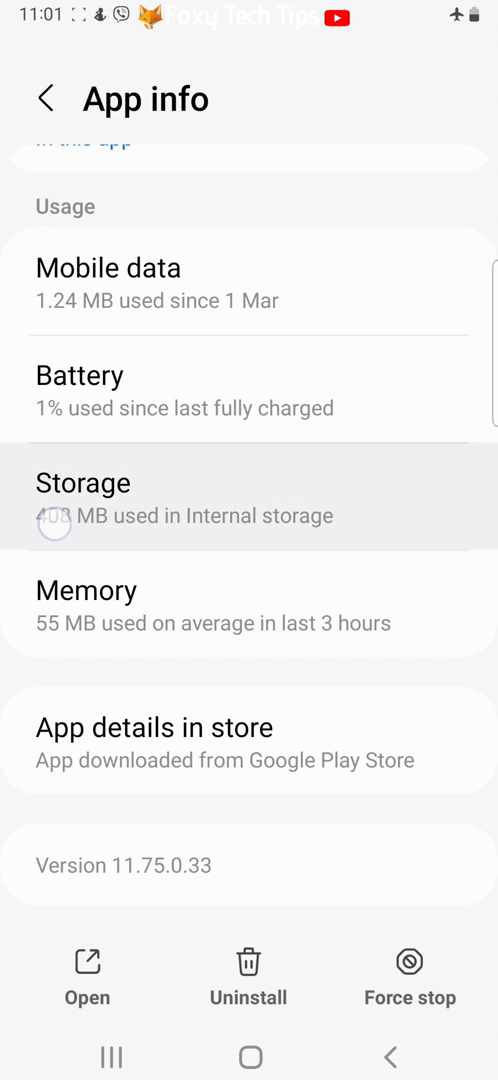
pyautogui.click(83, 500)
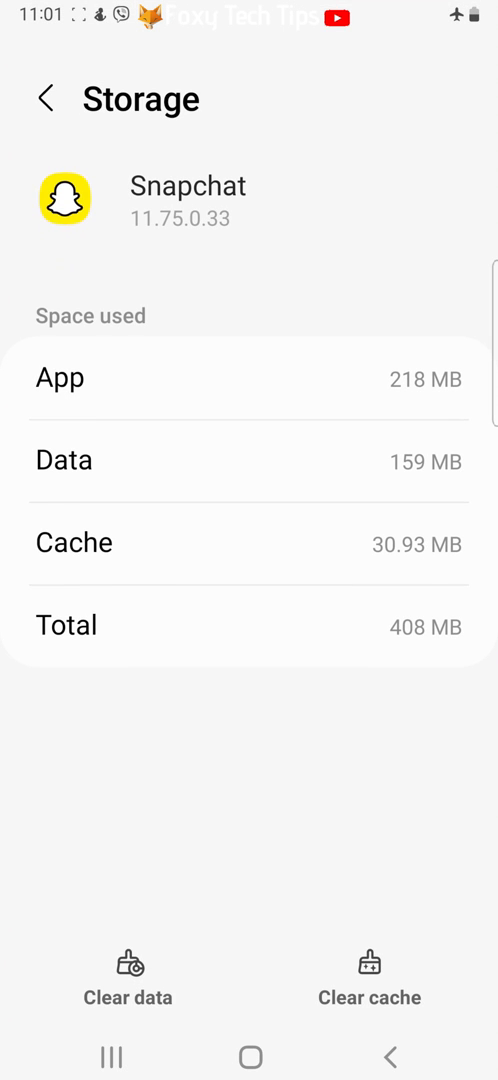
pyautogui.click(127, 981)
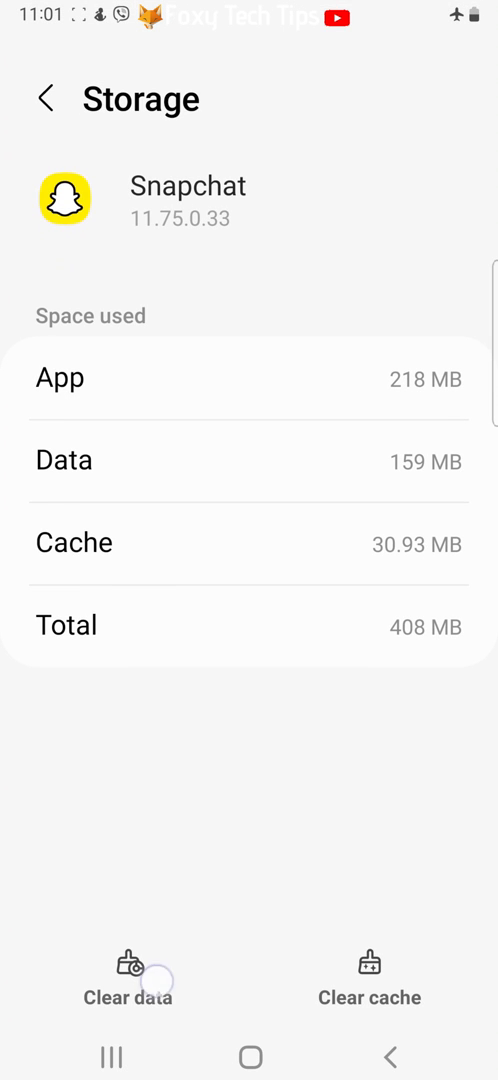
pyautogui.click(126, 981)
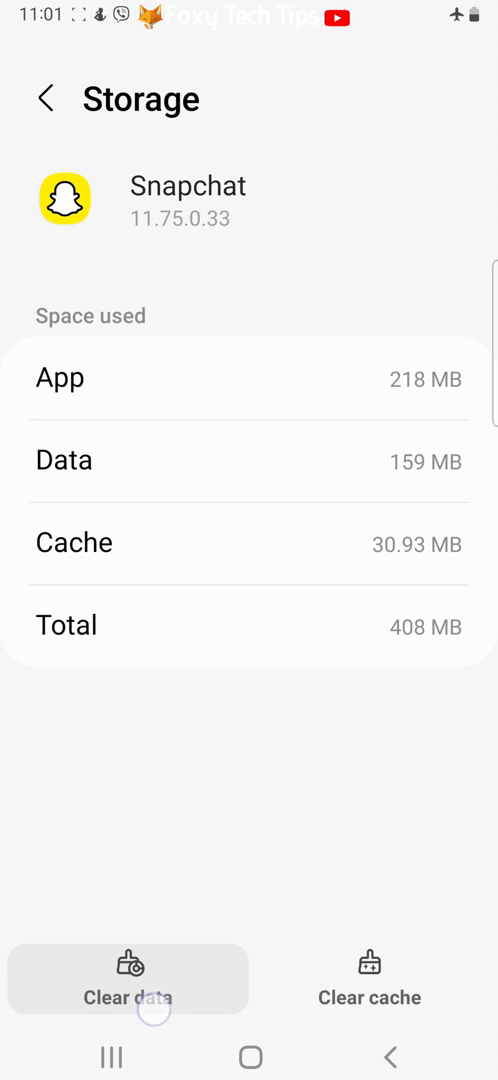
pyautogui.click(125, 977)
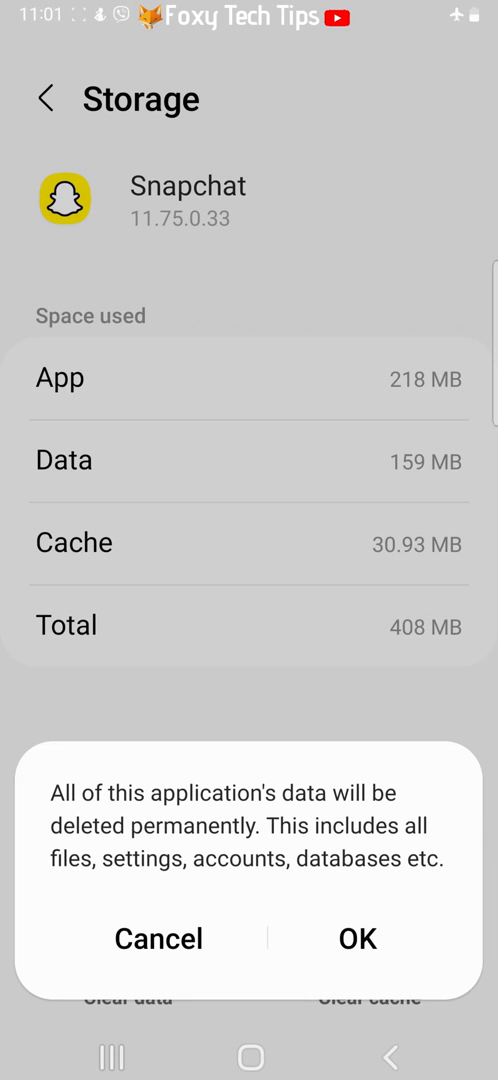
pyautogui.click(356, 939)
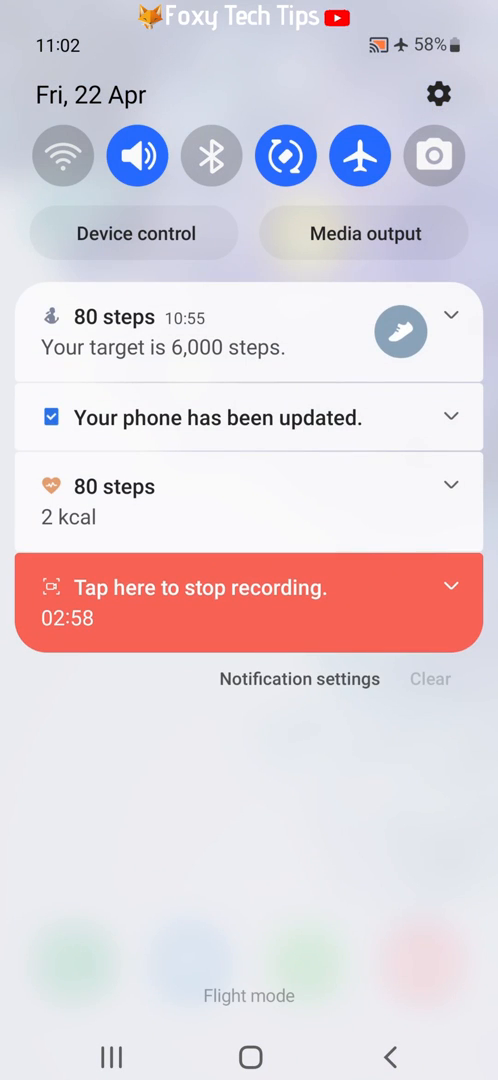
# Switch flight mode off and return to the home screen
pyautogui.click(360, 156)
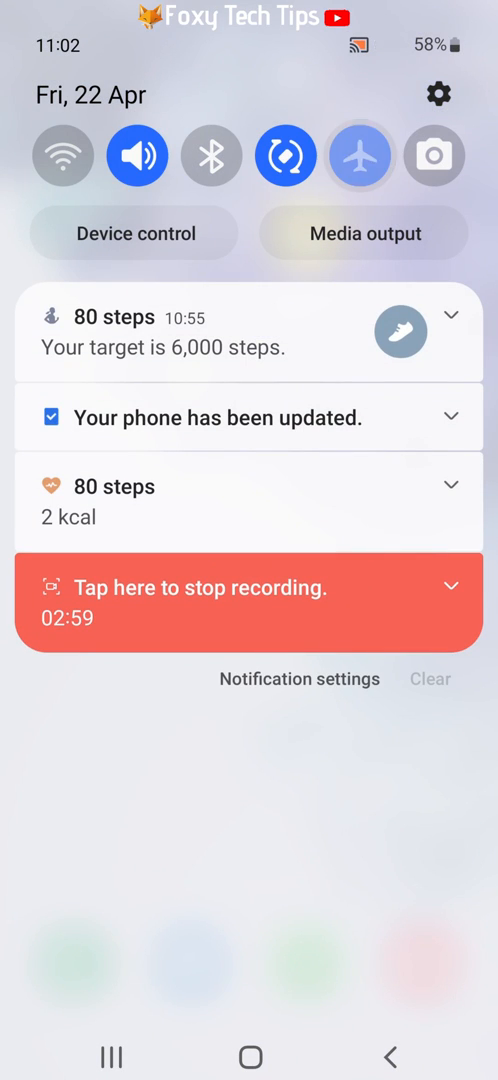
pyautogui.click(360, 155)
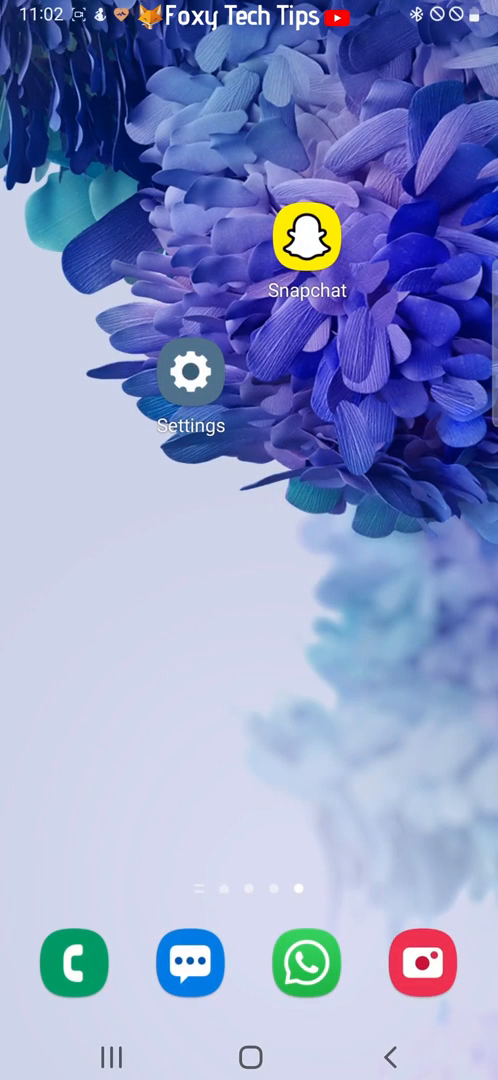
# Reopen Snapchat, log in, and allow camera ('While using the app') and photo/media access
pyautogui.click(311, 244)
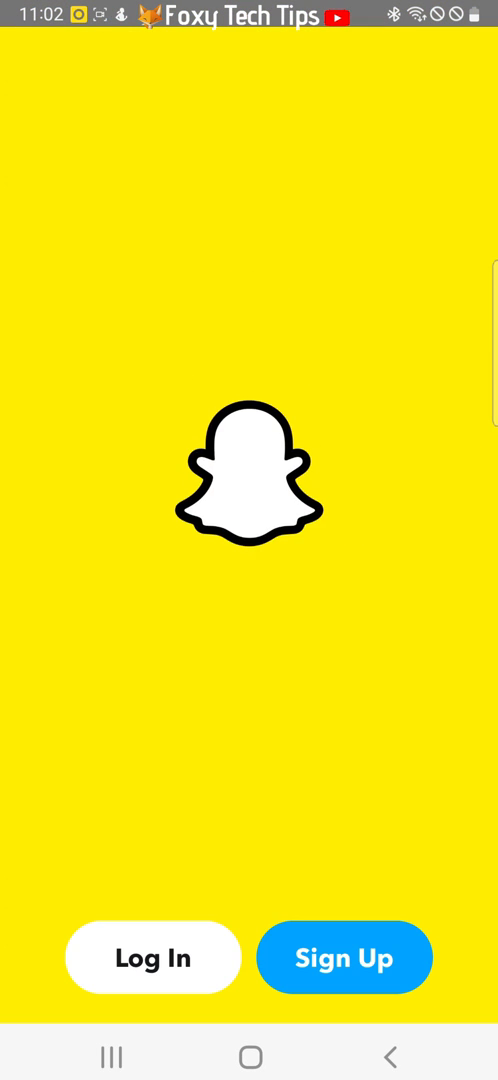
pyautogui.click(152, 957)
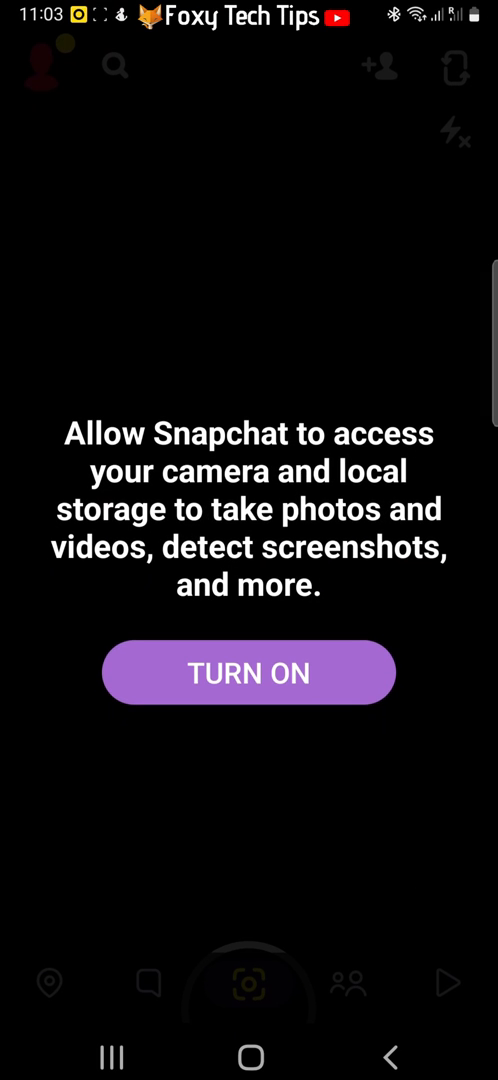
pyautogui.click(248, 672)
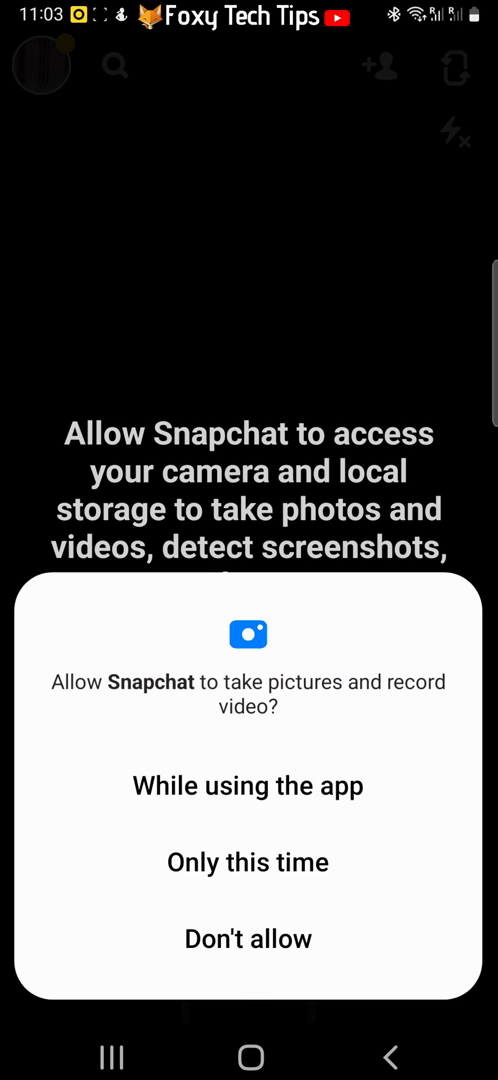
pyautogui.click(248, 786)
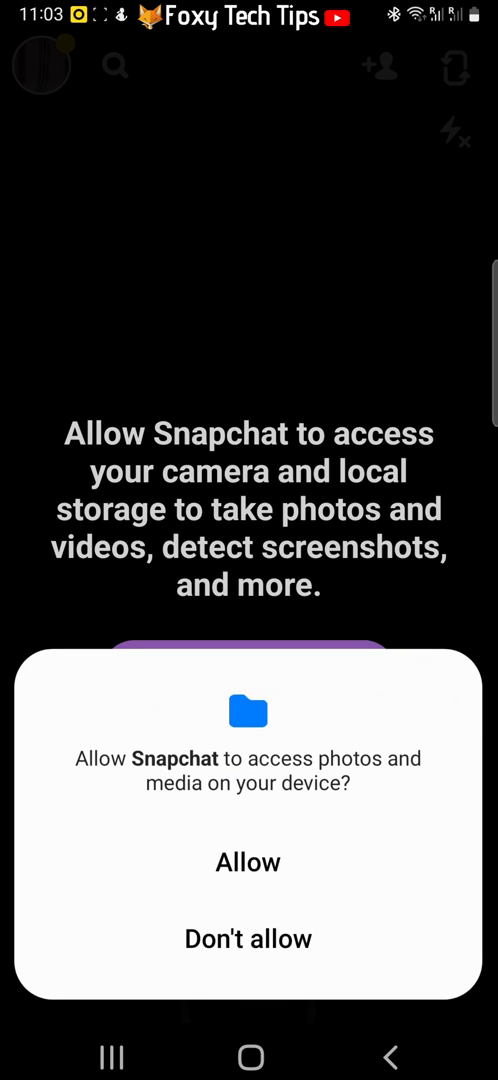
pyautogui.click(247, 862)
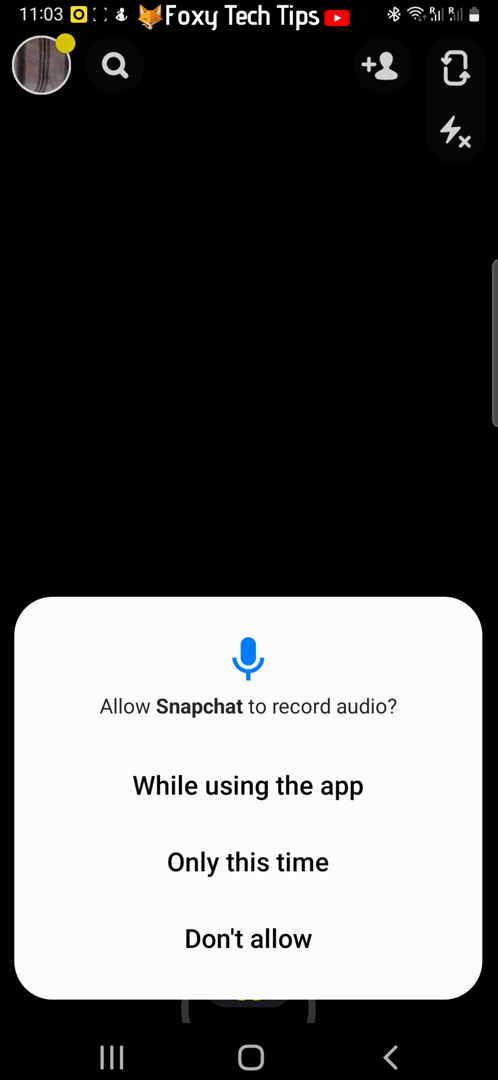